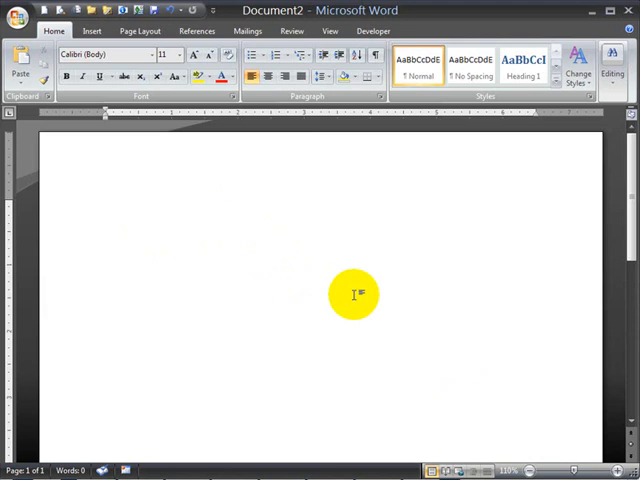
Step: Type the centred title Paragraph Formatting, then begin the =rand() filler command on a new line
click(320, 208)
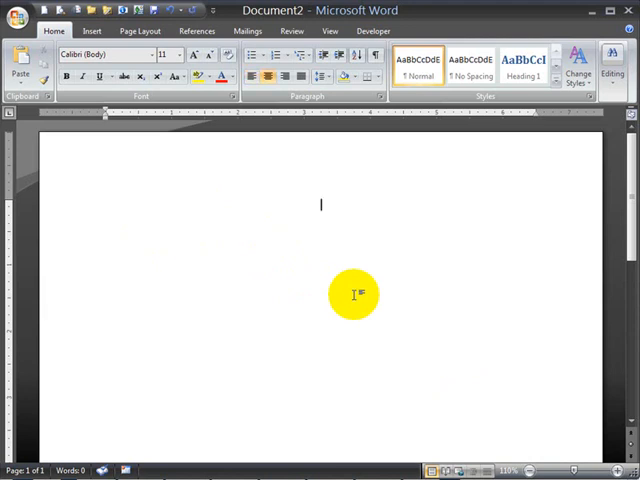
text(Parg)
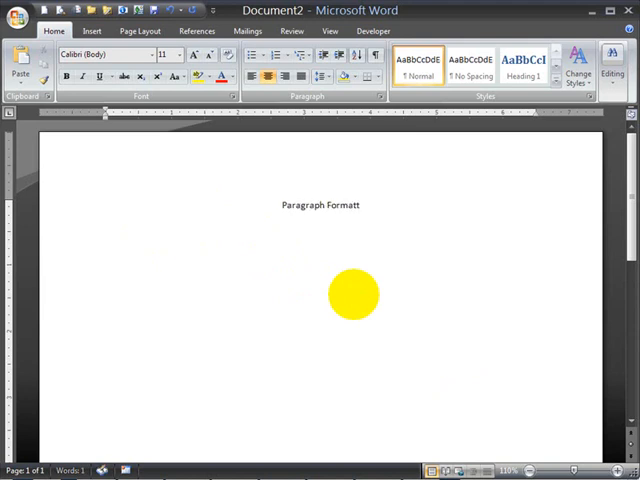
text(ing)
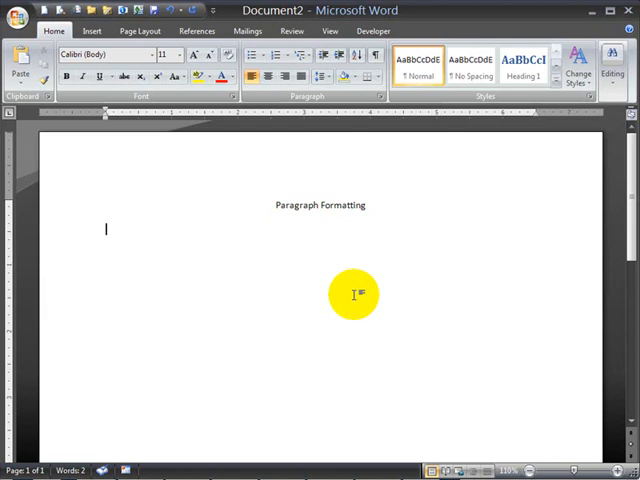
text(=ran)
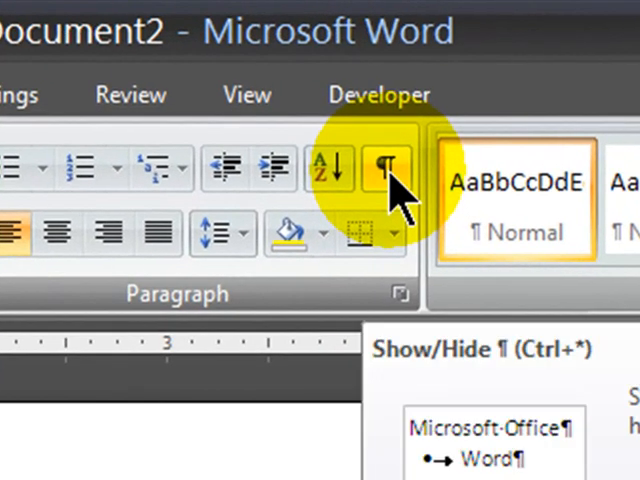
Step: Show paragraph marks and space dots throughout the sample text
click(374, 168)
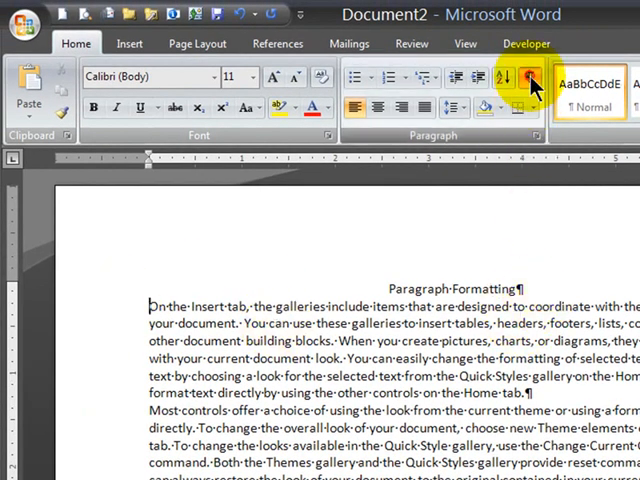
Step: Set 12 pt spacing after the title via the Page Layout paragraph spacing controls
click(518, 78)
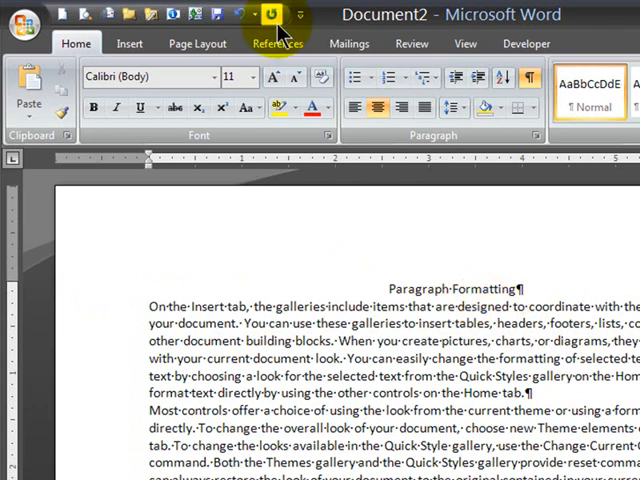
mouse_move(196, 44)
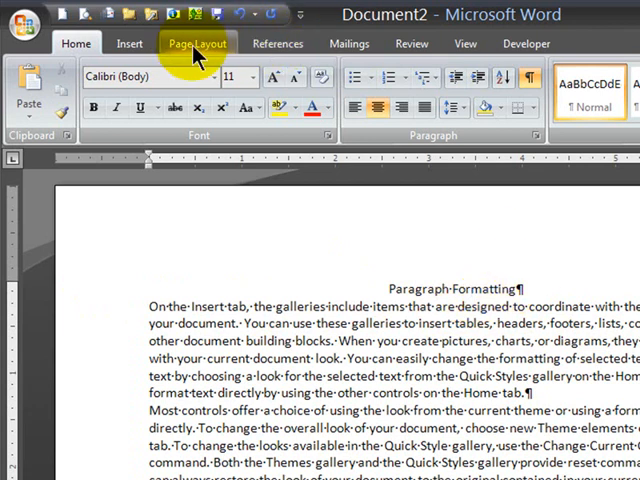
click(196, 44)
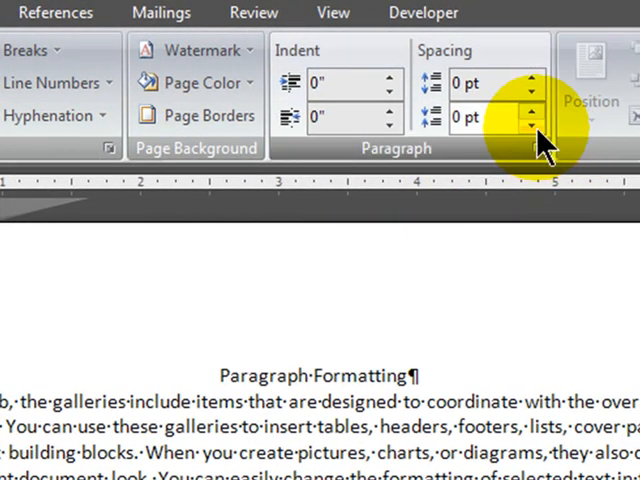
click(532, 112)
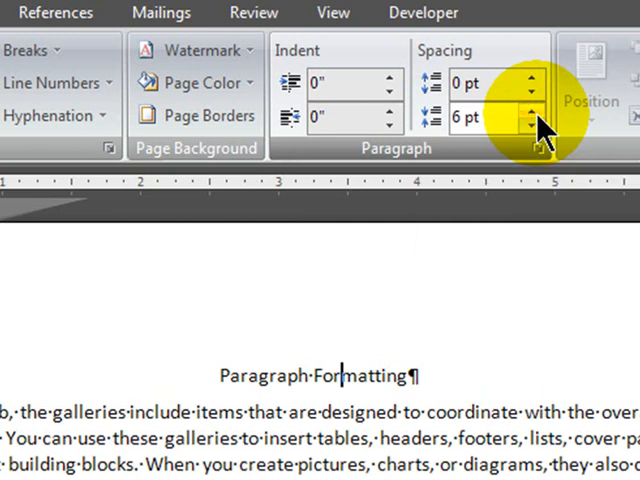
click(532, 108)
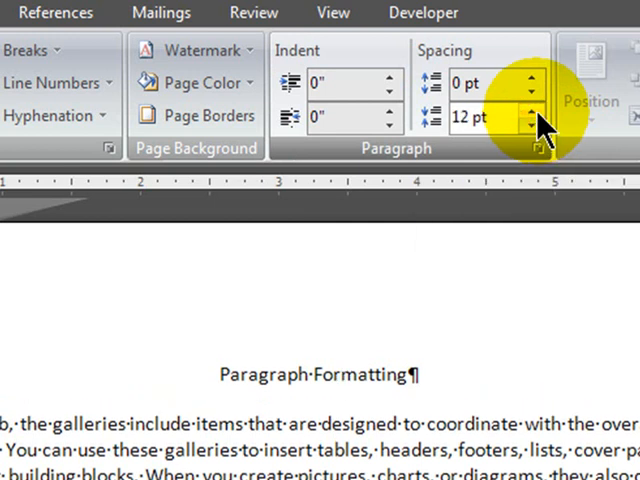
mouse_move(308, 398)
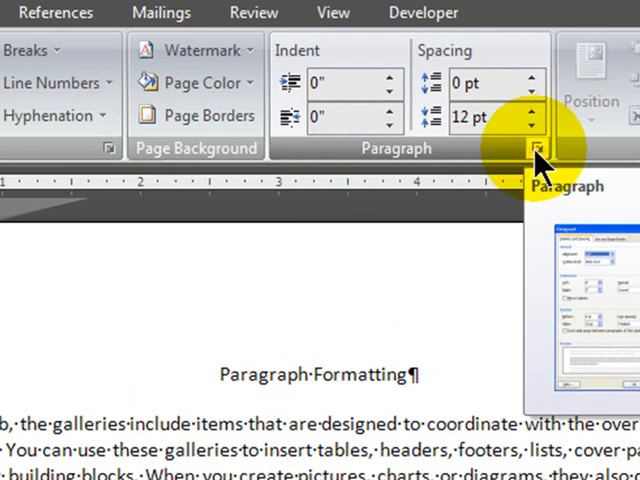
click(538, 152)
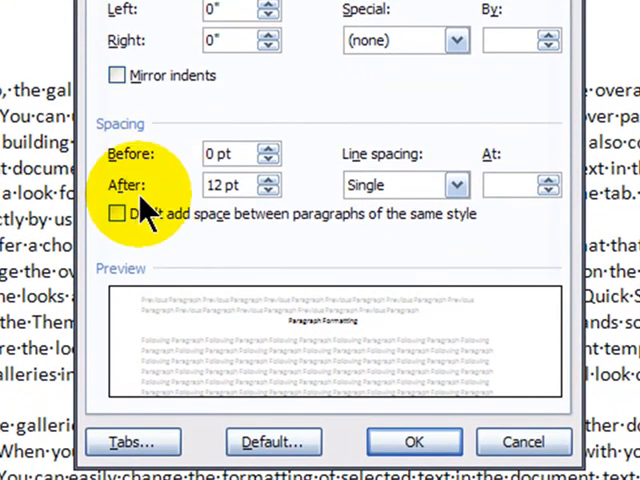
mouse_move(524, 440)
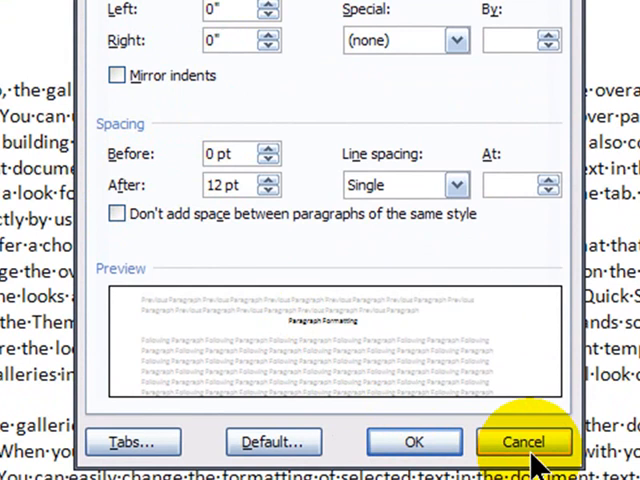
click(524, 440)
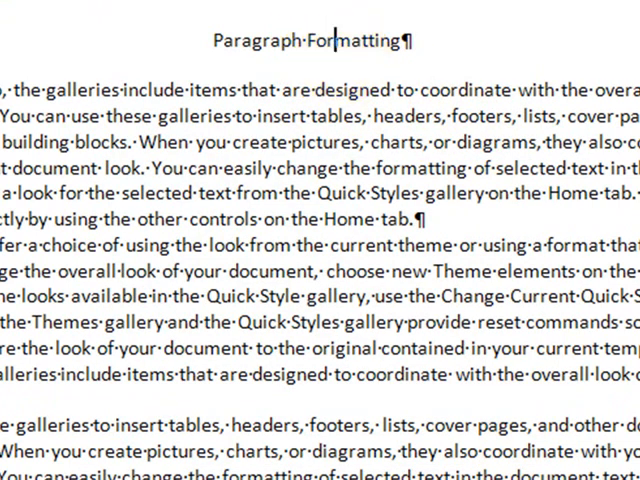
Step: Review the body paragraphs top to bottom and apply Spacing After on the Page Layout tab
scroll(down, 3)
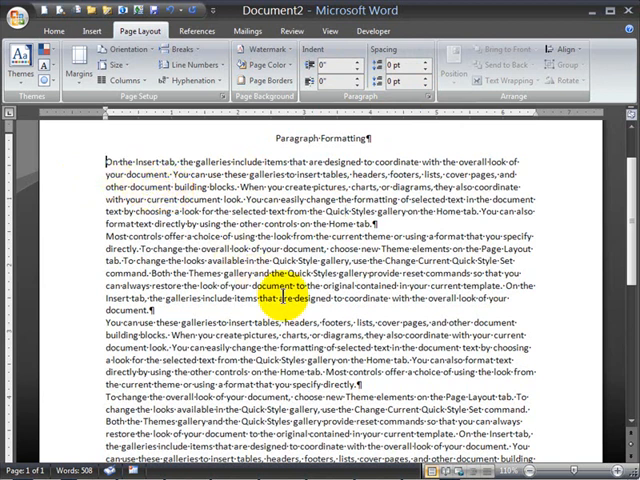
scroll(down, 3)
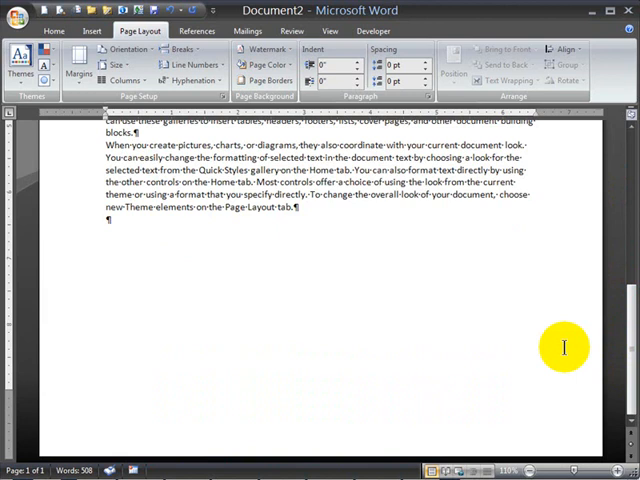
mouse_move(320, 216)
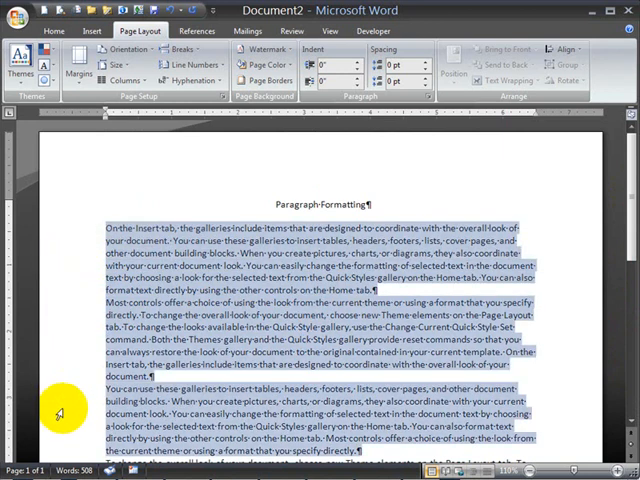
scroll(down, 3)
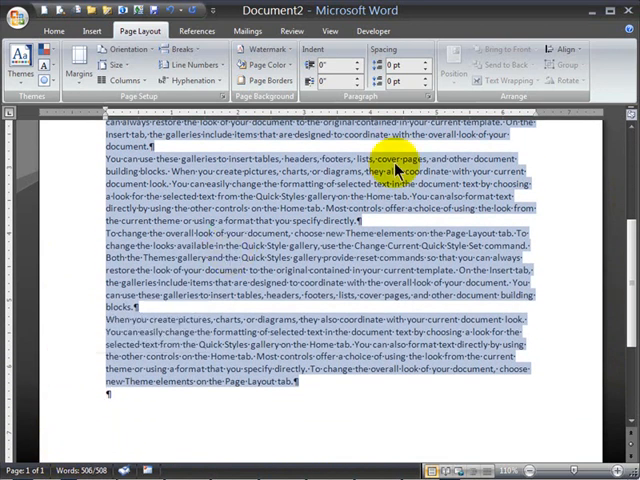
click(422, 78)
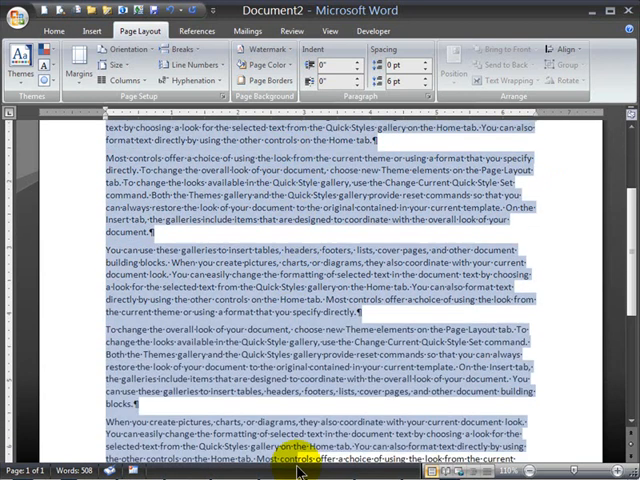
scroll(down, 3)
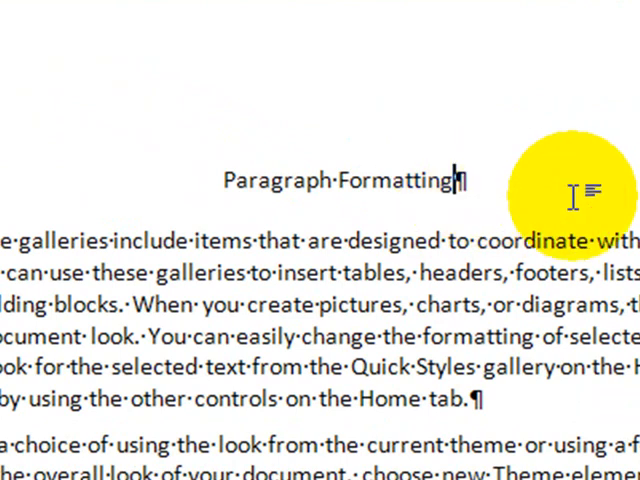
mouse_move(450, 190)
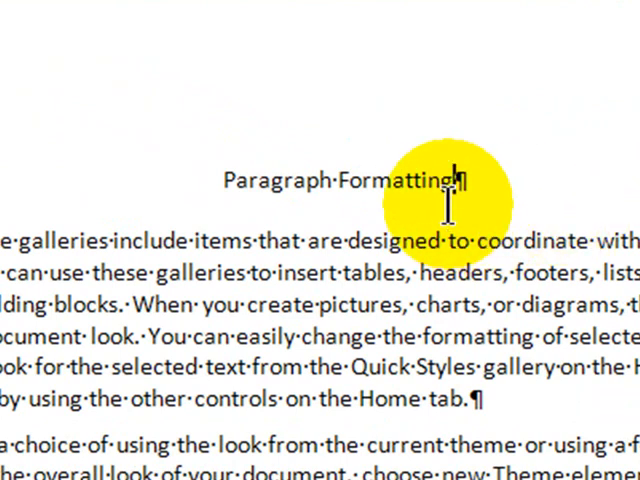
Step: Add the closing line "Sure enough. Left aligned and 6-point after paragraph spacing."
key(enter)
text(This paraghraph is also centered and with 12-)
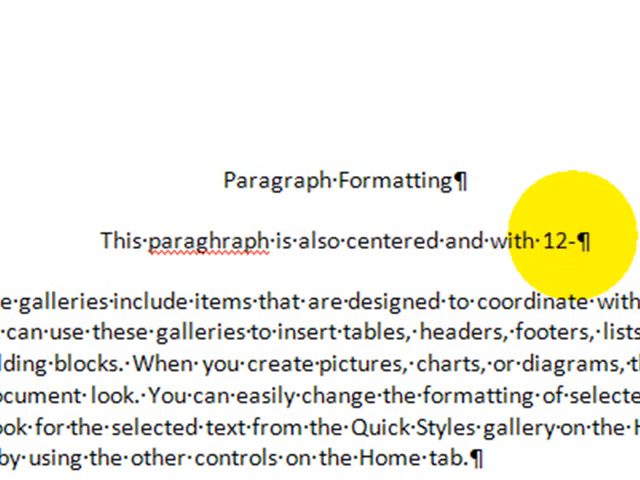
text(point after pa)
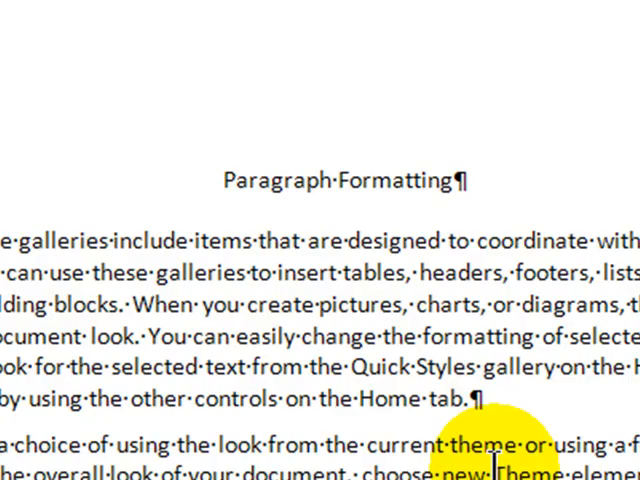
scroll(down, 3)
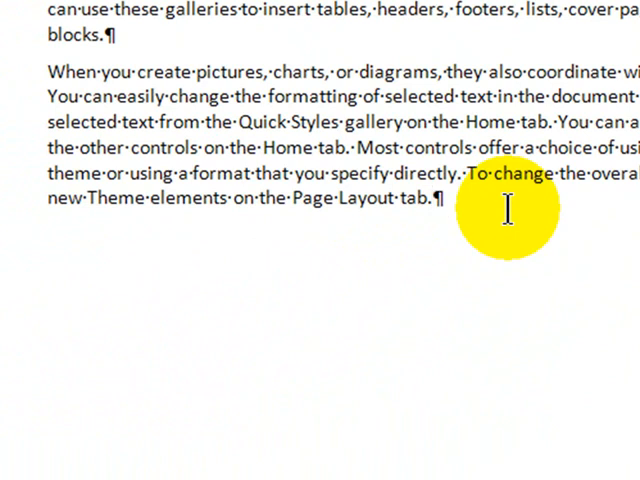
text(Sure en)
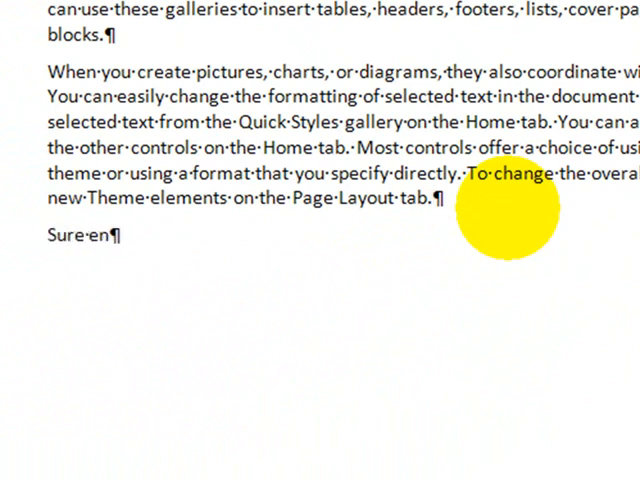
text(ough. Left)
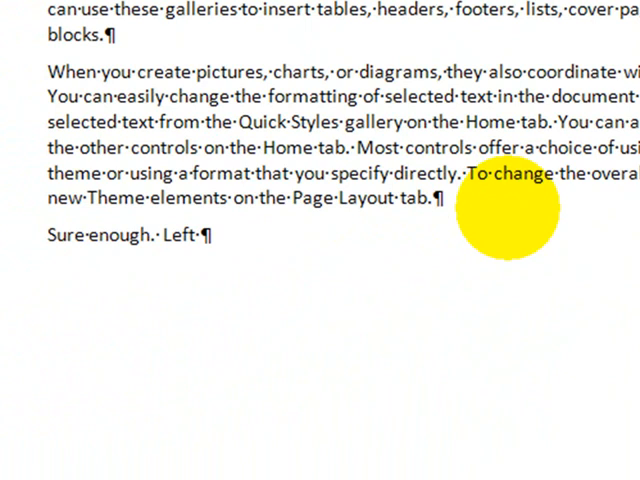
text(aligned and 6)
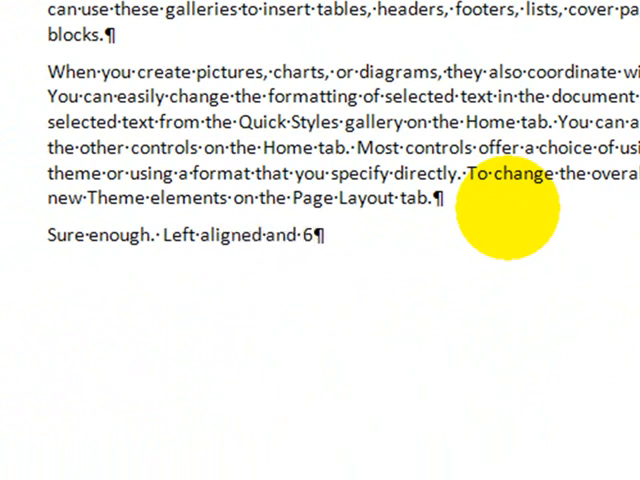
text(point)
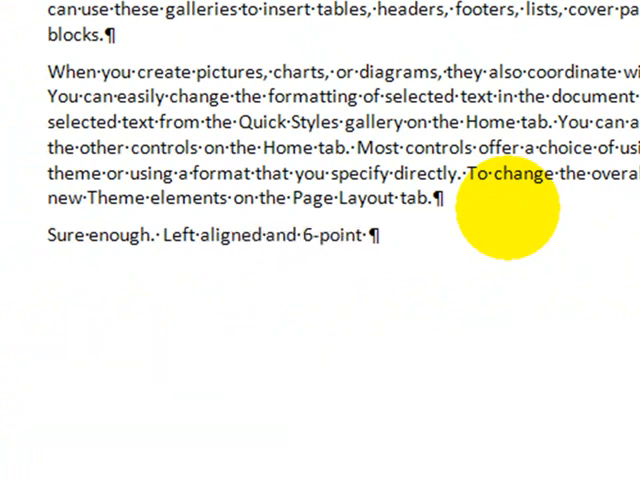
text(after)
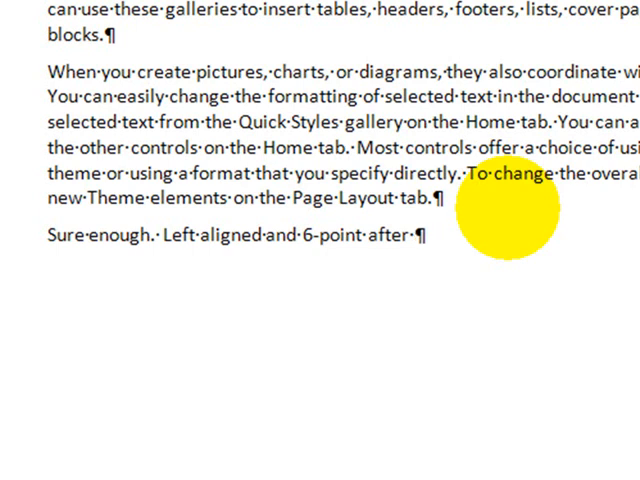
text(paragraph sapcing.)
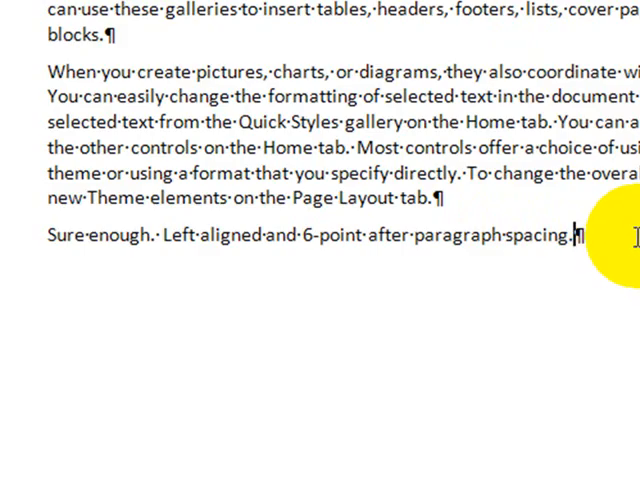
scroll(down, 3)
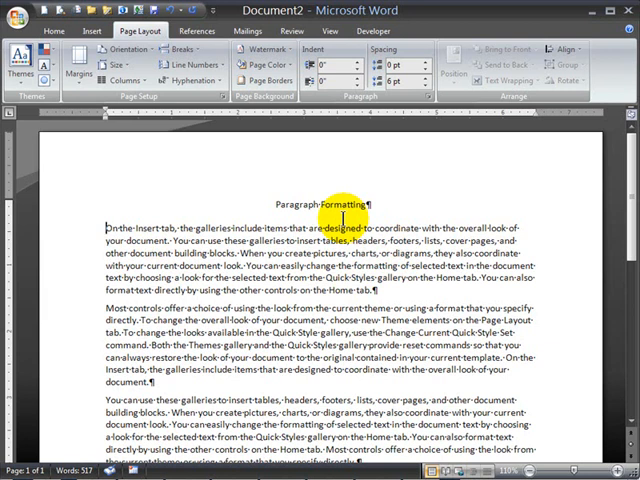
scroll(down, 3)
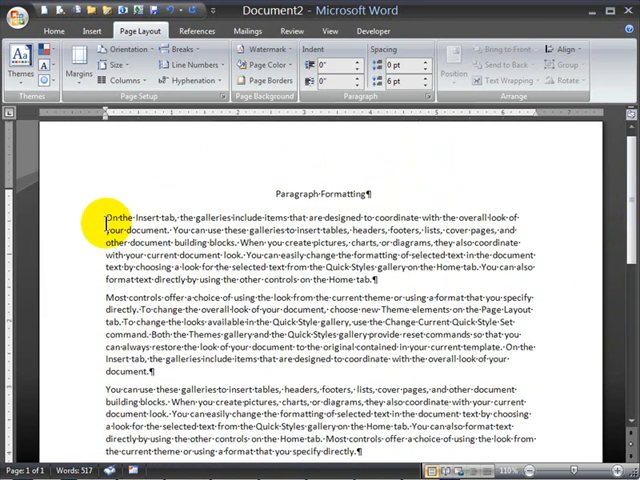
Step: Select the body paragraphs and give each a first-line indent with the ruler marker
drag(100, 220, 200, 242)
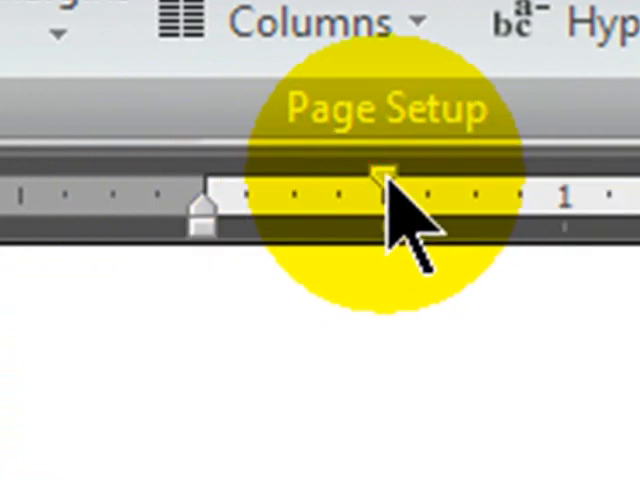
drag(384, 184, 200, 200)
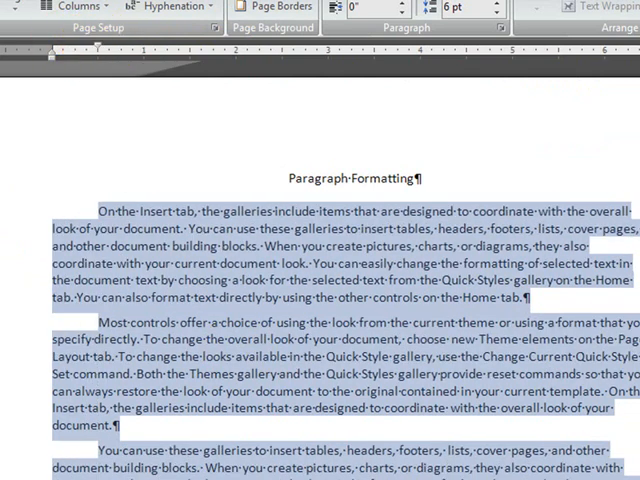
Step: Reselect the body text down through the closing "Sure enough" line
scroll(down, 3)
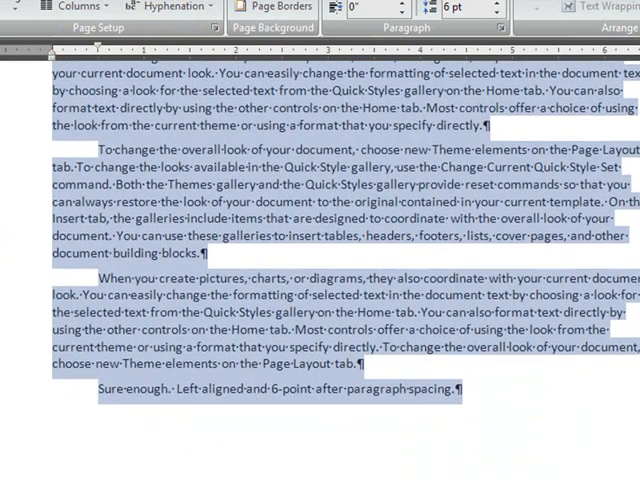
click(148, 408)
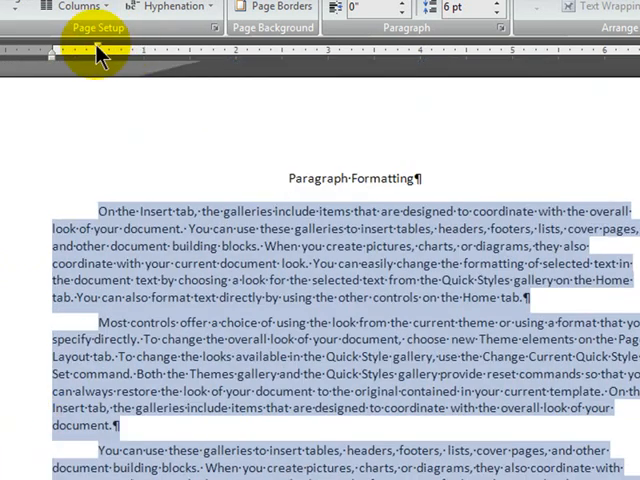
mouse_move(56, 64)
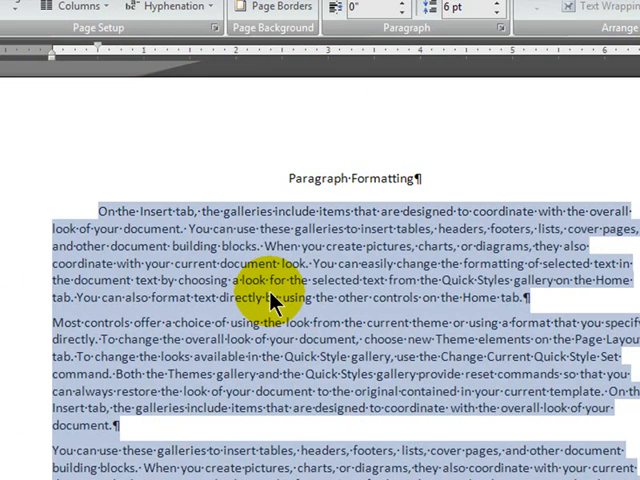
mouse_move(110, 68)
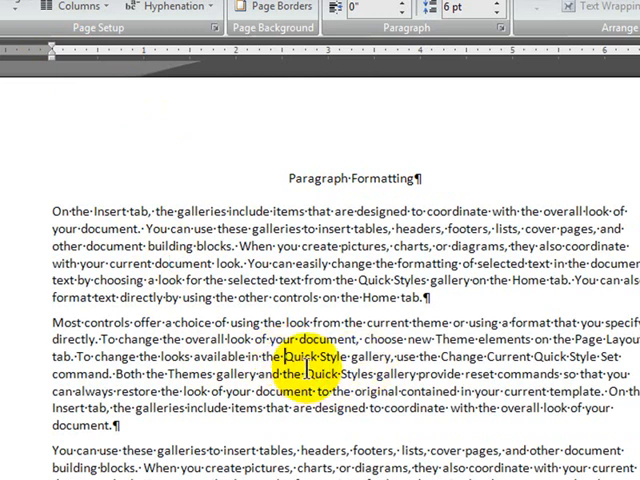
mouse_move(306, 372)
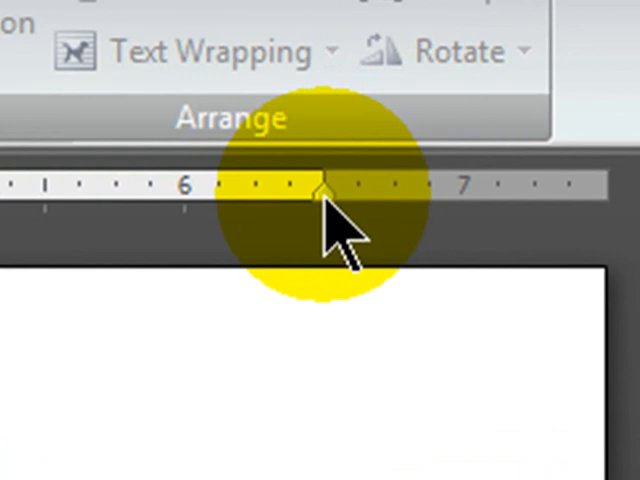
Step: Pull the "Most controls offer a choice" paragraph's right indent inward like a block quote
drag(320, 190, 130, 190)
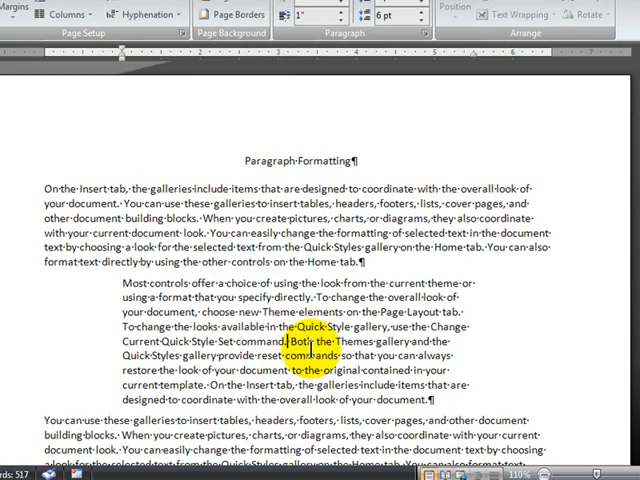
scroll(down, 3)
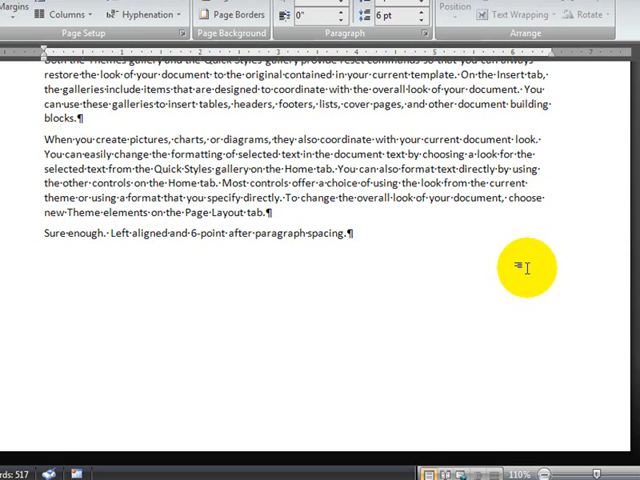
Step: Move to the document end and insert a page break after the last paragraph
scroll(down, 3)
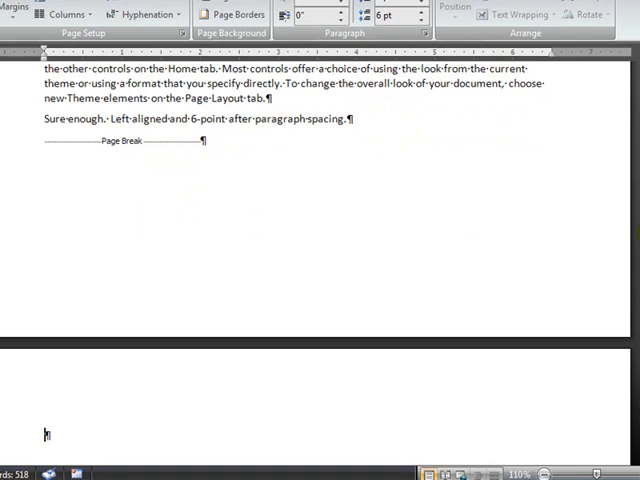
scroll(down, 3)
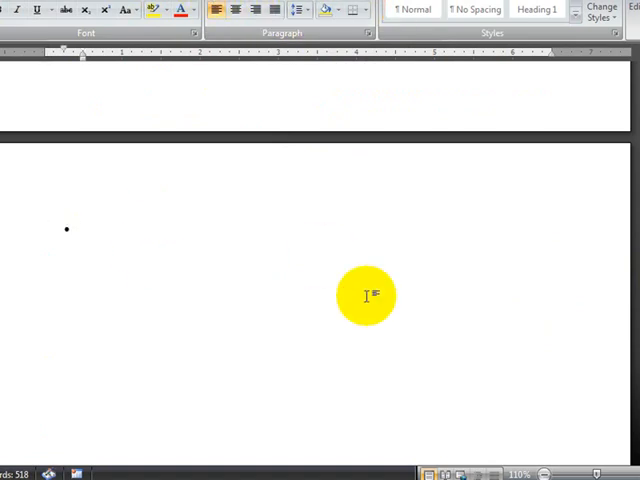
Step: Type Bullet item one, two and three, the third continuing onto a second line
text(Bullet ite)
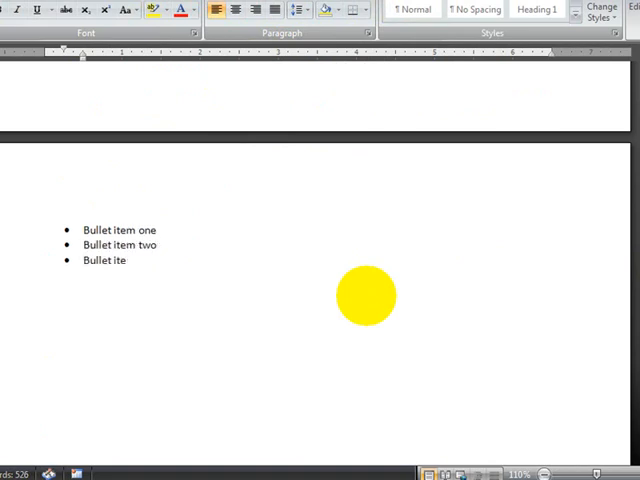
text(m three)
text(second line of my th)
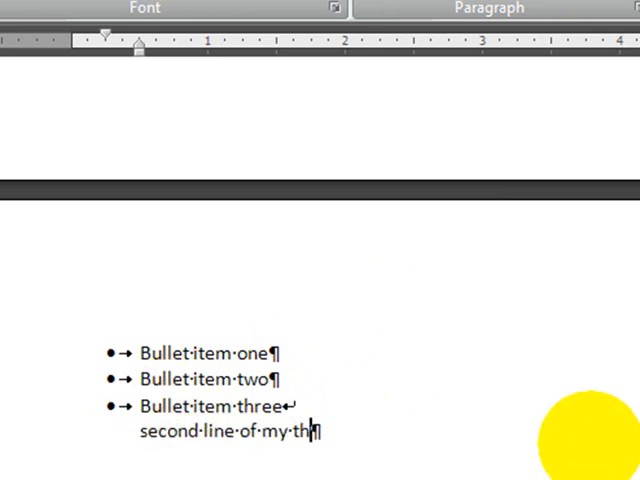
text(ird bullet paragraph)
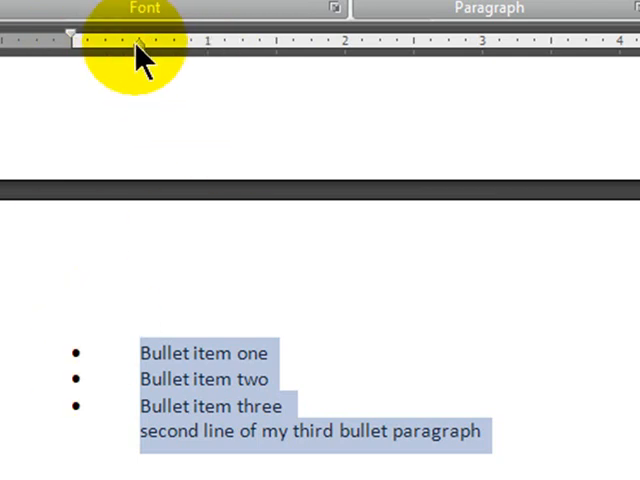
Step: Narrow the bulleted list's hanging indent so item text sits closer to the bullets
drag(140, 40, 104, 40)
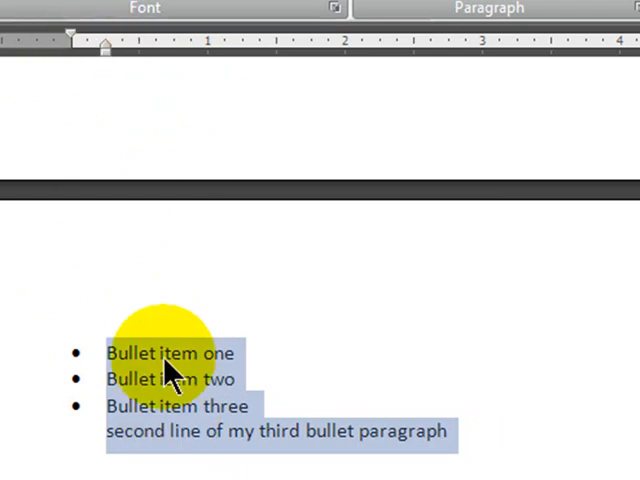
mouse_move(204, 442)
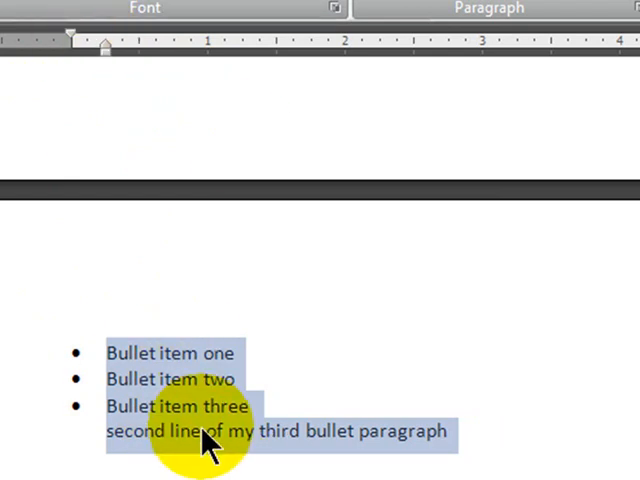